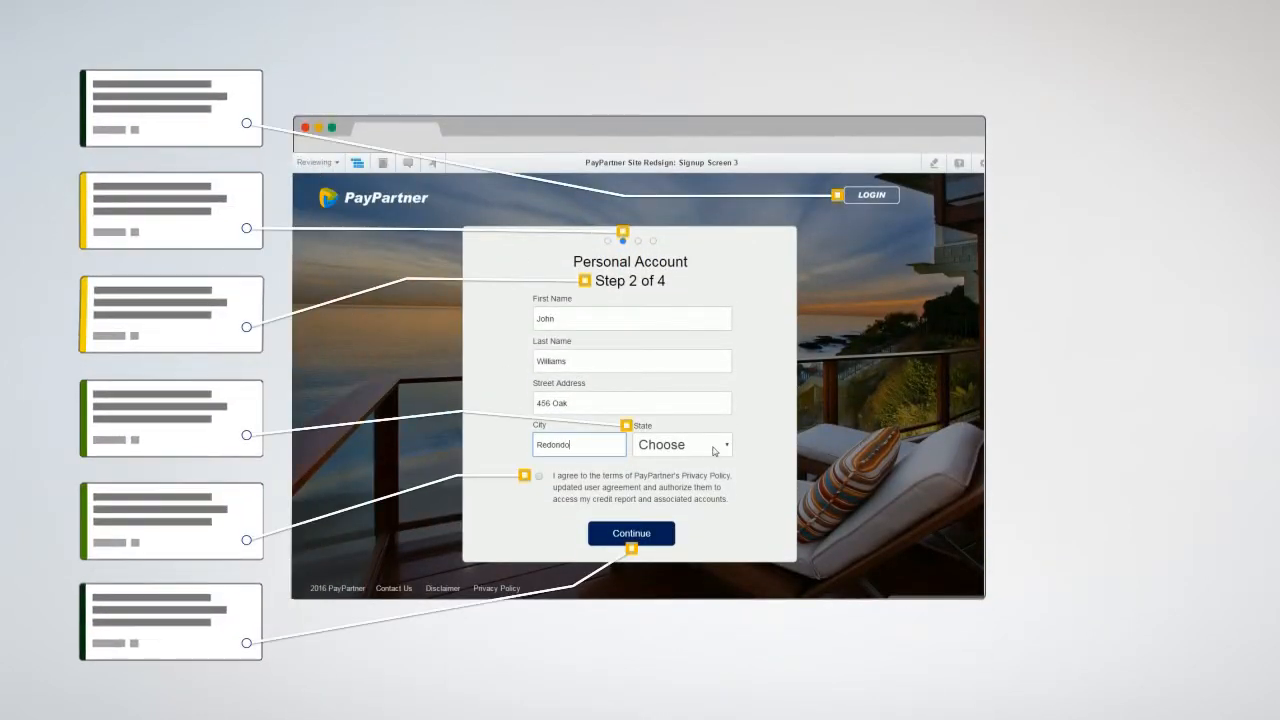
Choose AK as the state, continue signup, and show the Send Money banner on the homepage
{"action": "left_click", "coordinate": [684, 444]}
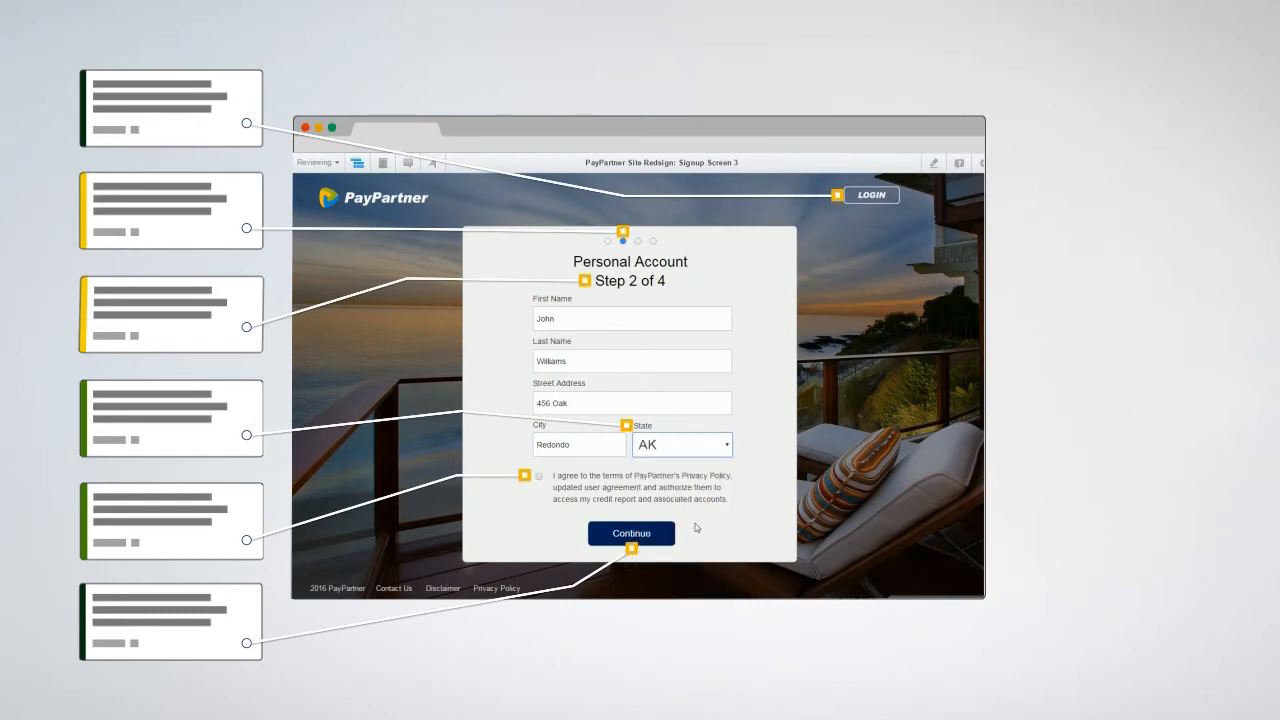
{"action": "left_click", "coordinate": [632, 532]}
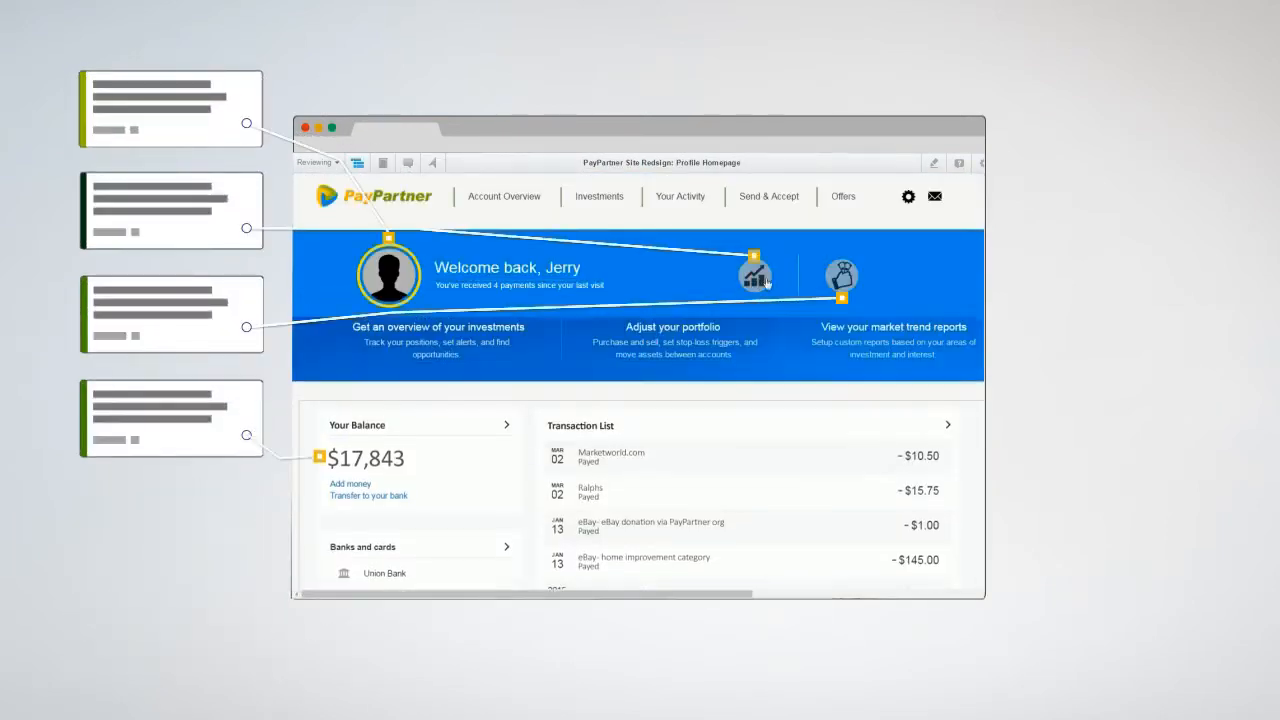
{"action": "left_click", "coordinate": [842, 278]}
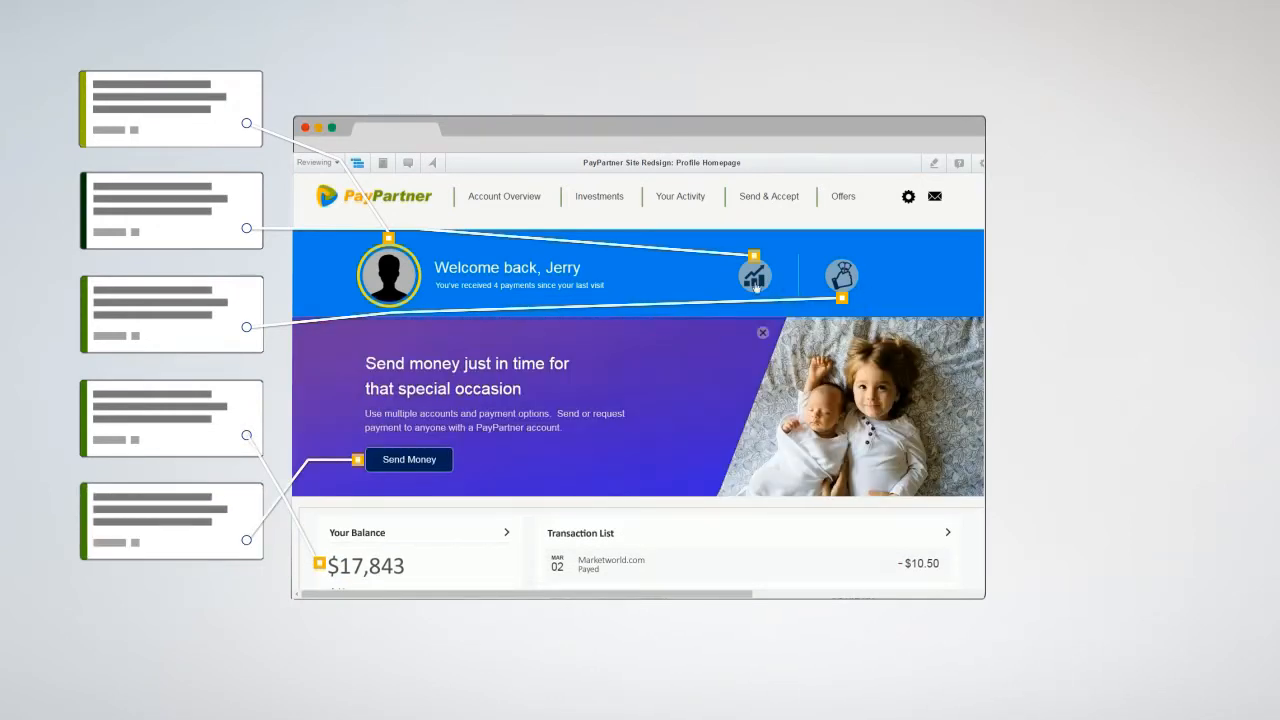
{"action": "left_click", "coordinate": [762, 332]}
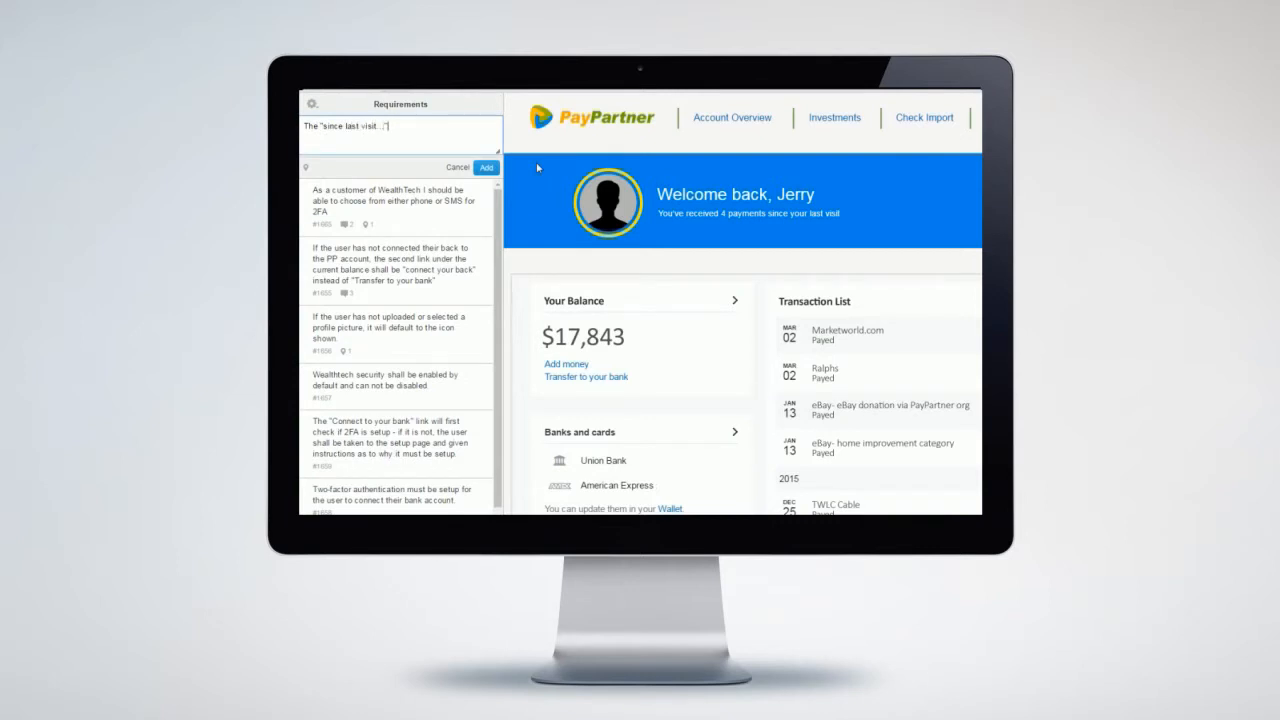
Note the 'message shall' requirement, enter first name Will, and view the Market Watch trends chart
{"action": "type", "text": "message shal"}
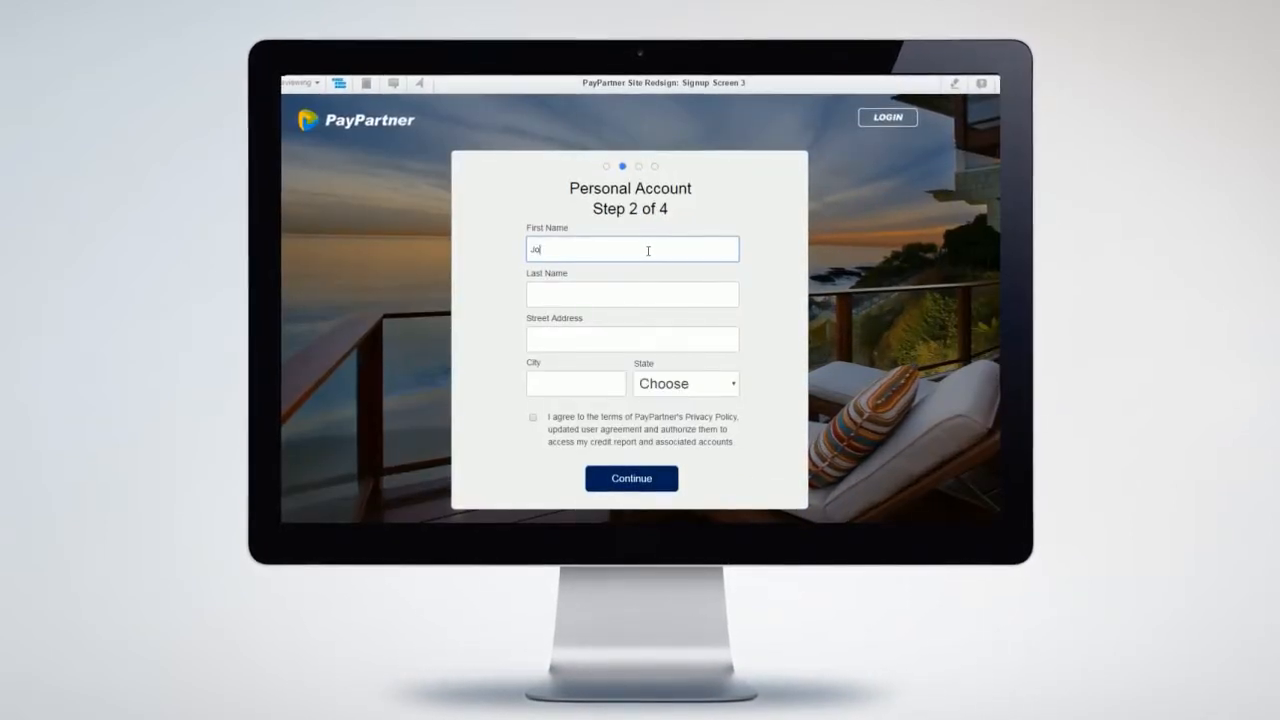
{"action": "type", "text": "Will"}
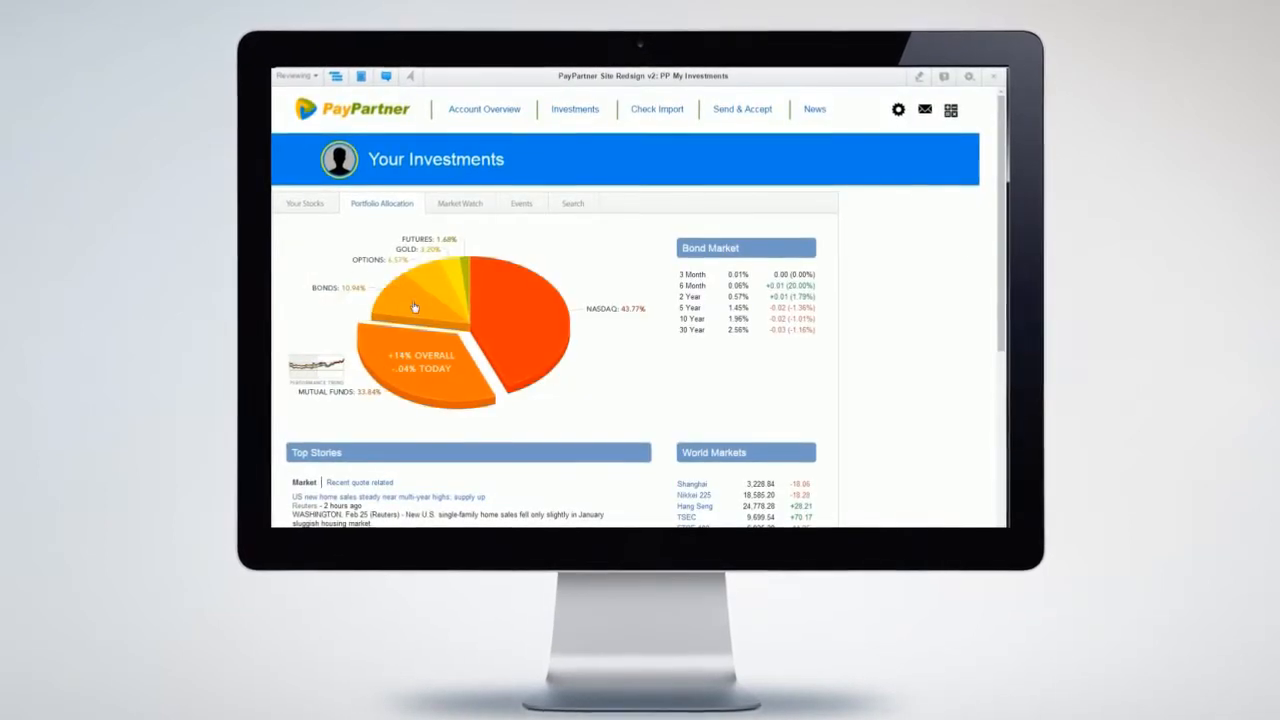
{"action": "left_click", "coordinate": [458, 202]}
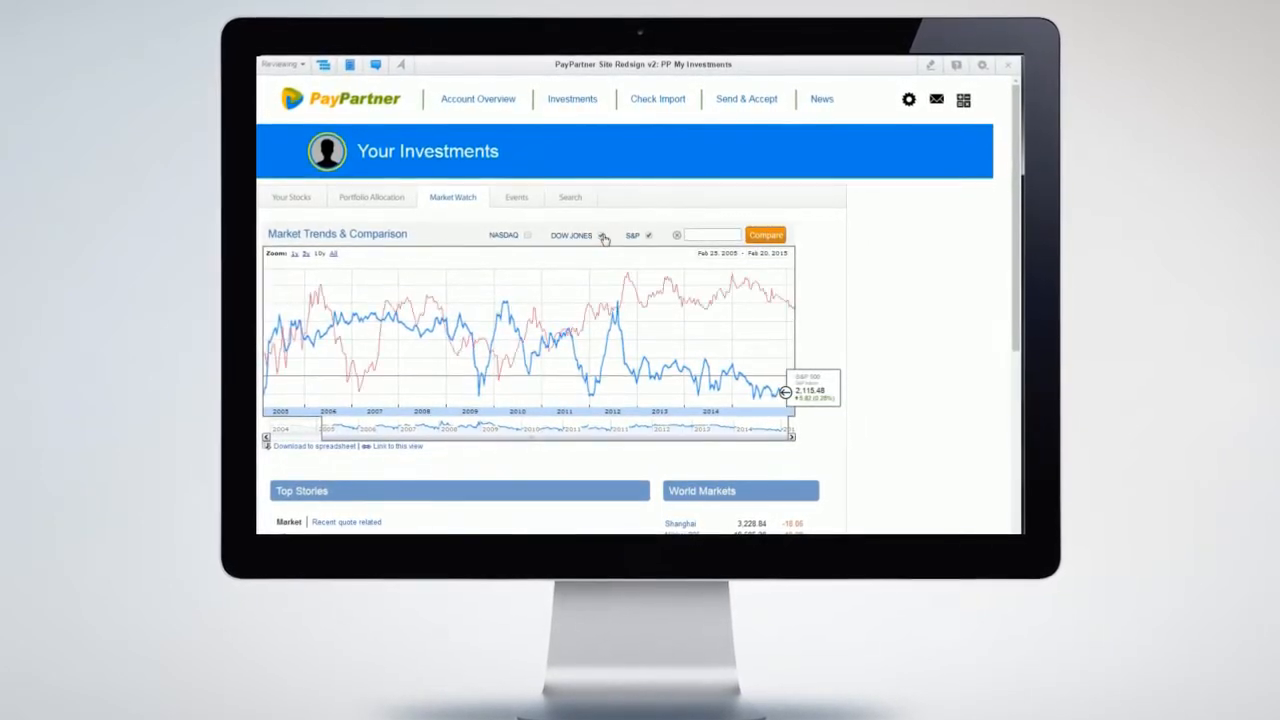
{"action": "left_click", "coordinate": [600, 232]}
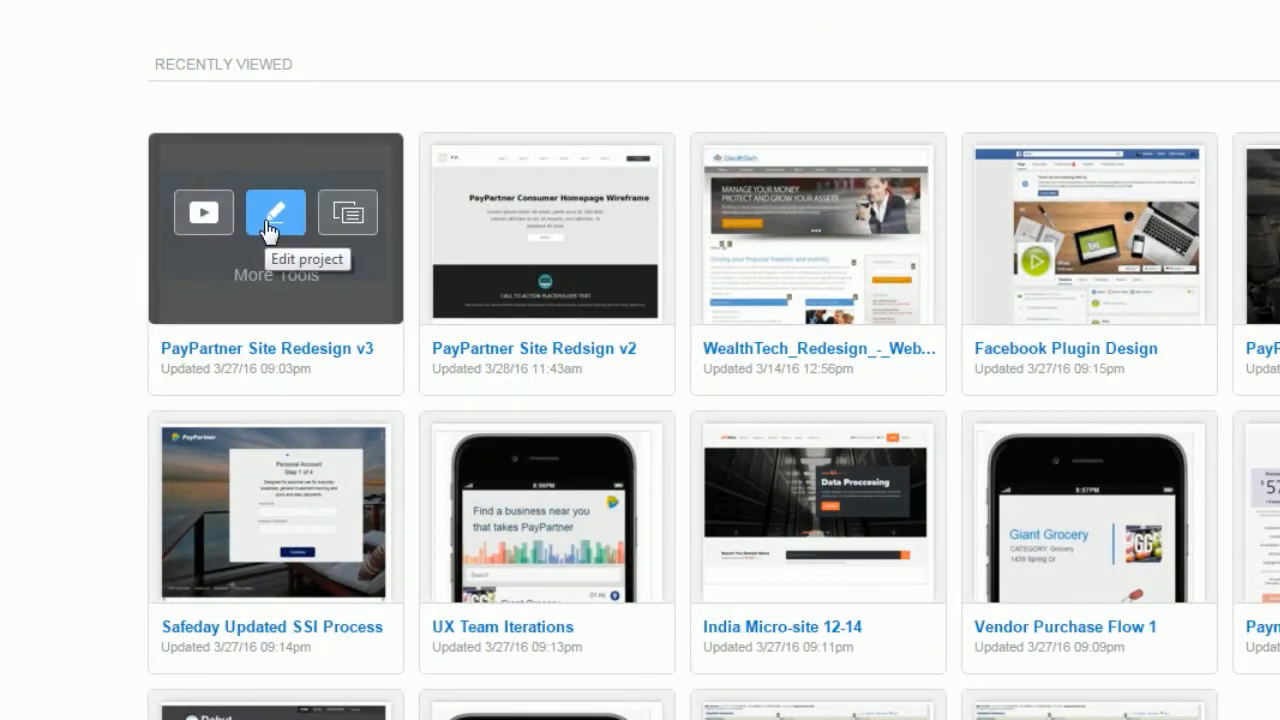
Edit PayPartner Site Redesign v3 and add logo, login and account-type widgets to Signup Screen 1
{"action": "left_click", "coordinate": [276, 212]}
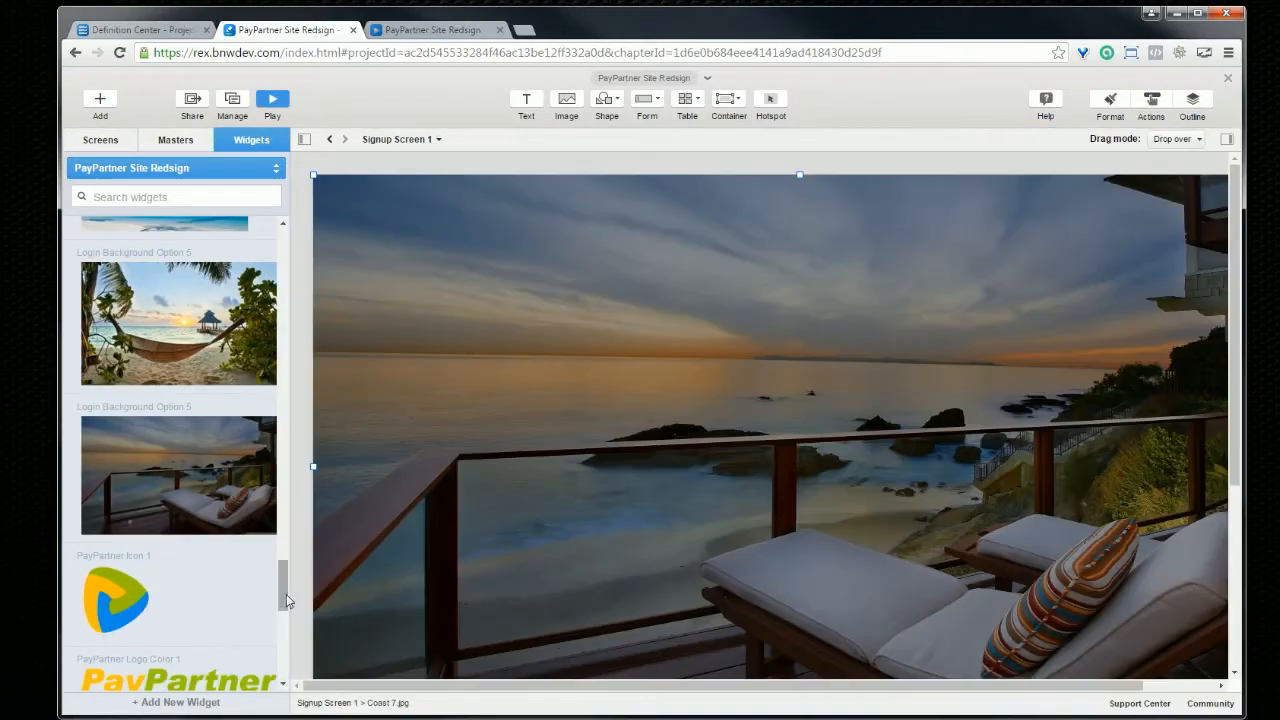
{"action": "scroll", "scroll_direction": "down", "scroll_amount": 3}
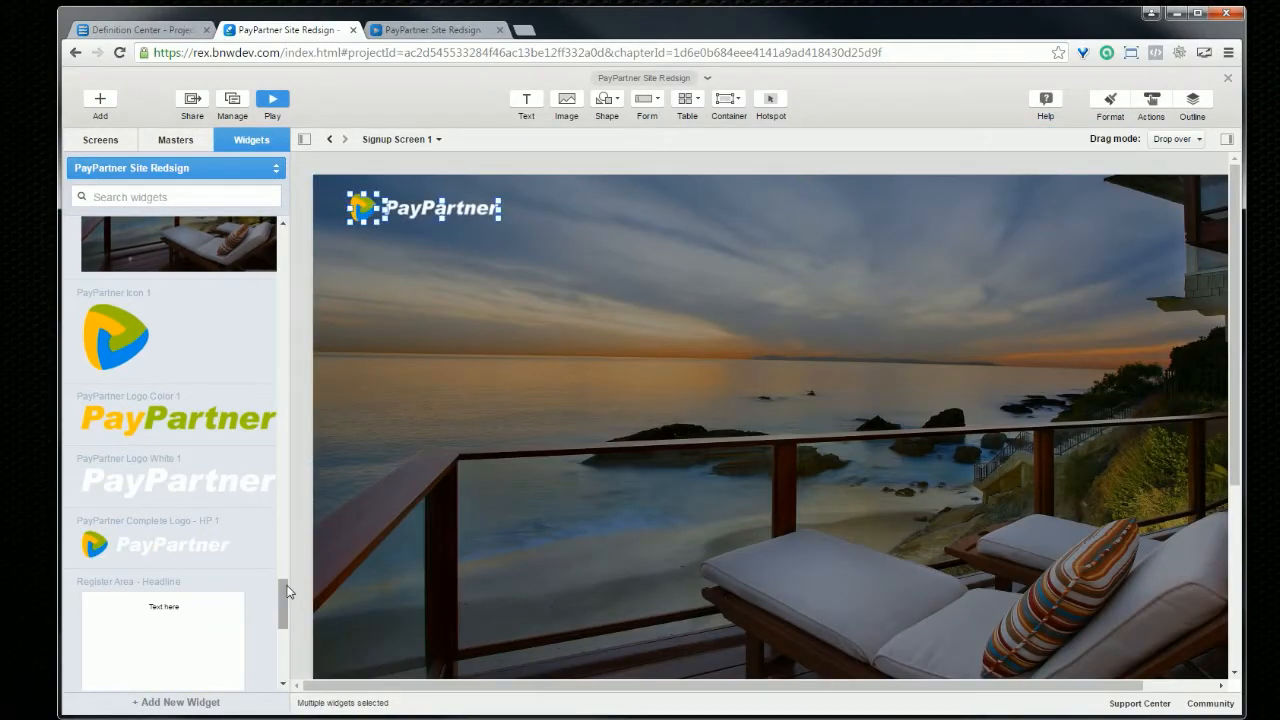
{"action": "scroll", "scroll_direction": "down", "scroll_amount": 3}
{"action": "type", "text": "Business Pa"}
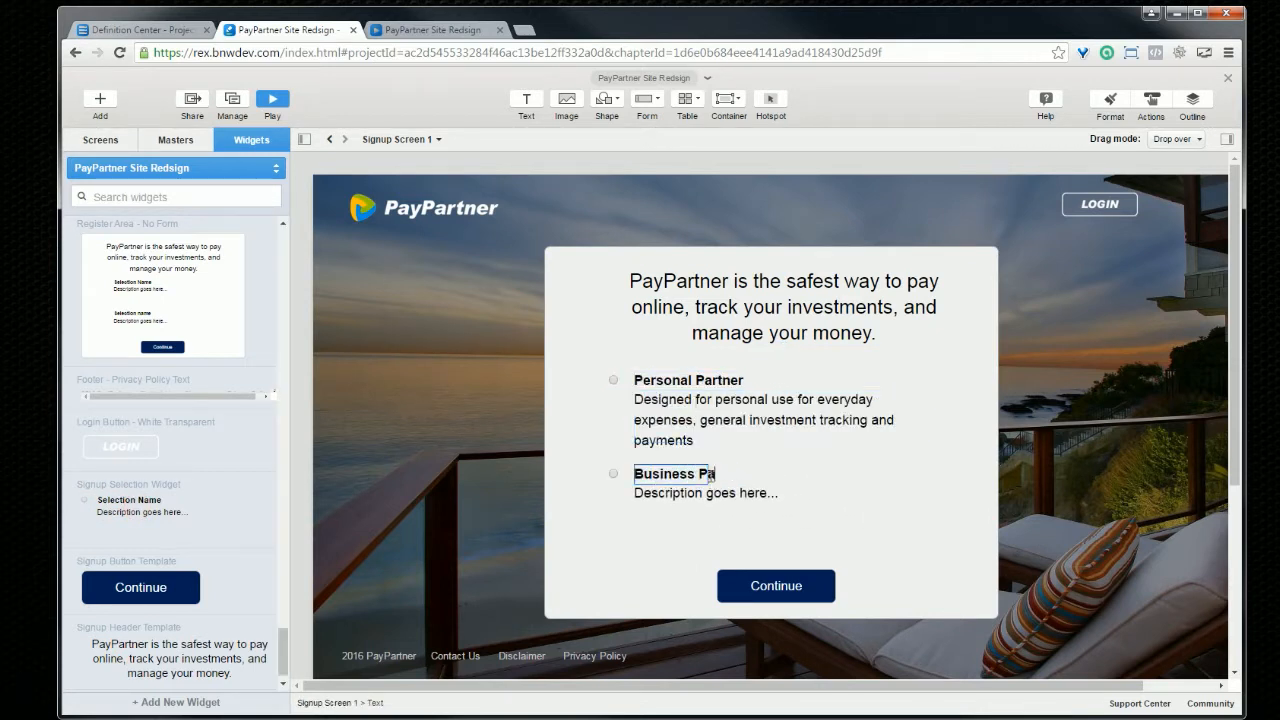
{"action": "left_click", "coordinate": [100, 104]}
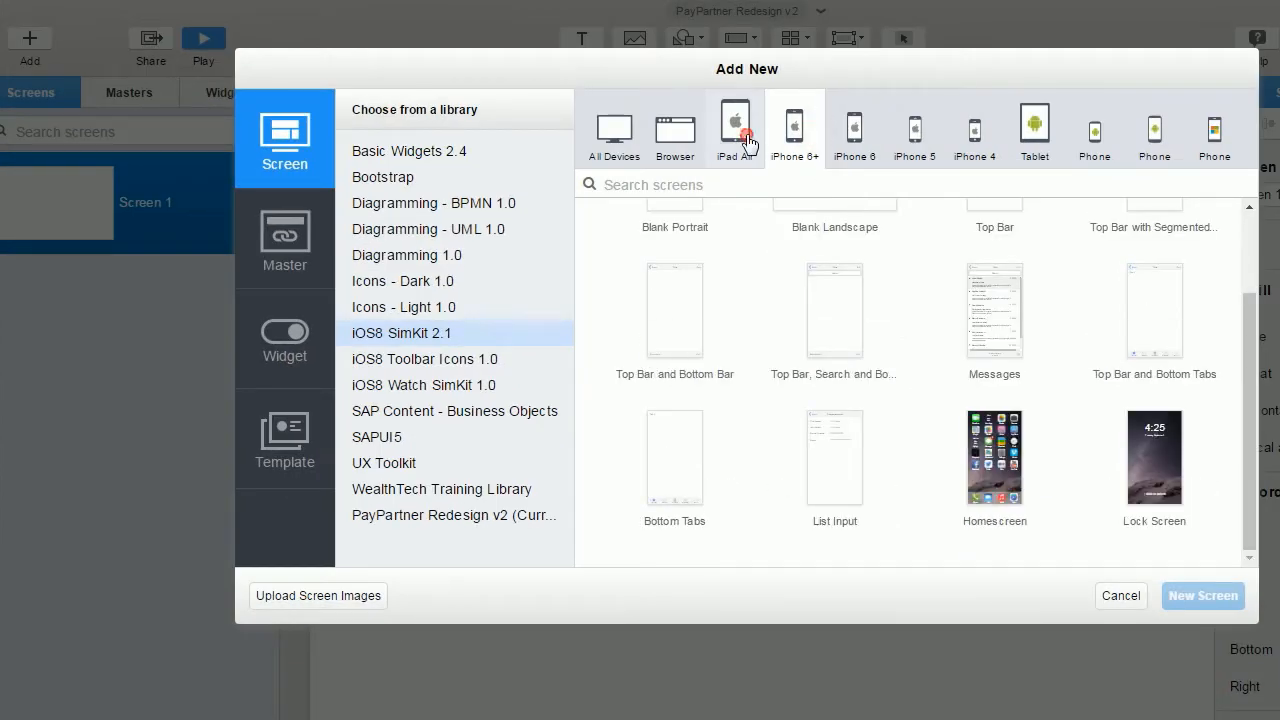
Browse iOS8 SimKit 2.1 and Watch SimKit 1.0 templates, then return to Profile Homepage with Basic Widgets 2.4
{"action": "scroll", "scroll_direction": "down", "scroll_amount": 3}
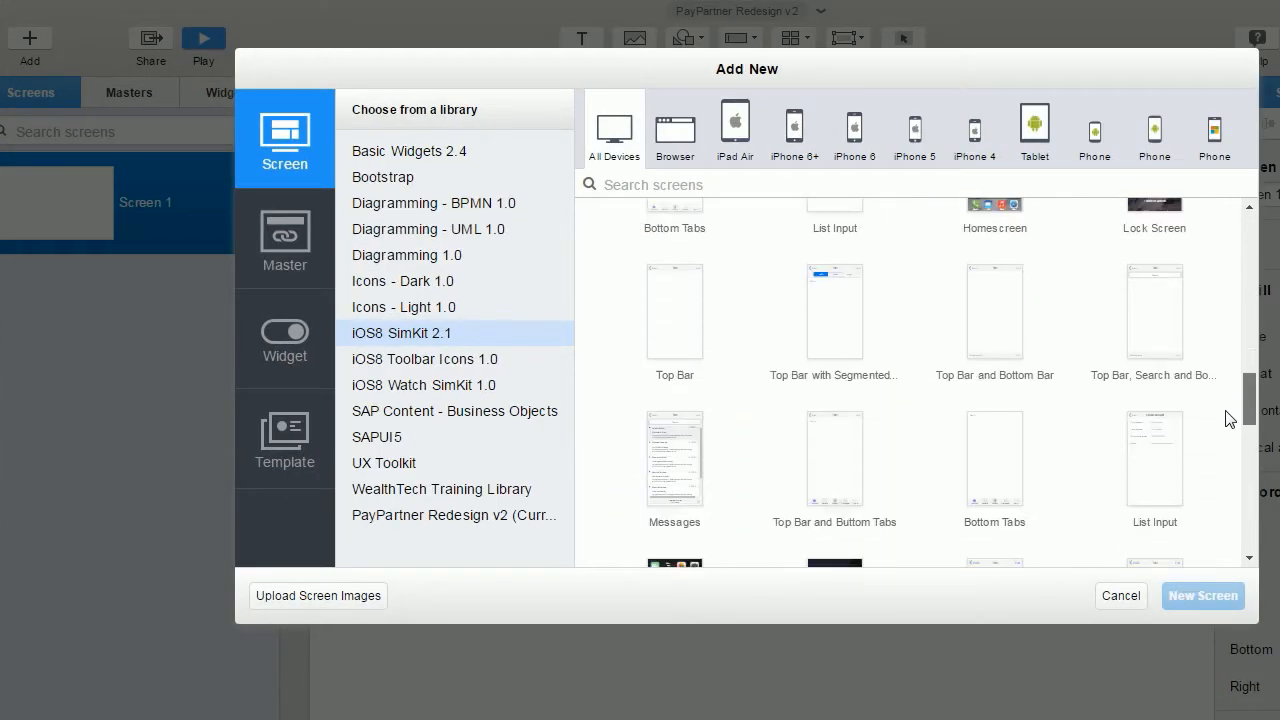
{"action": "left_click", "coordinate": [406, 256]}
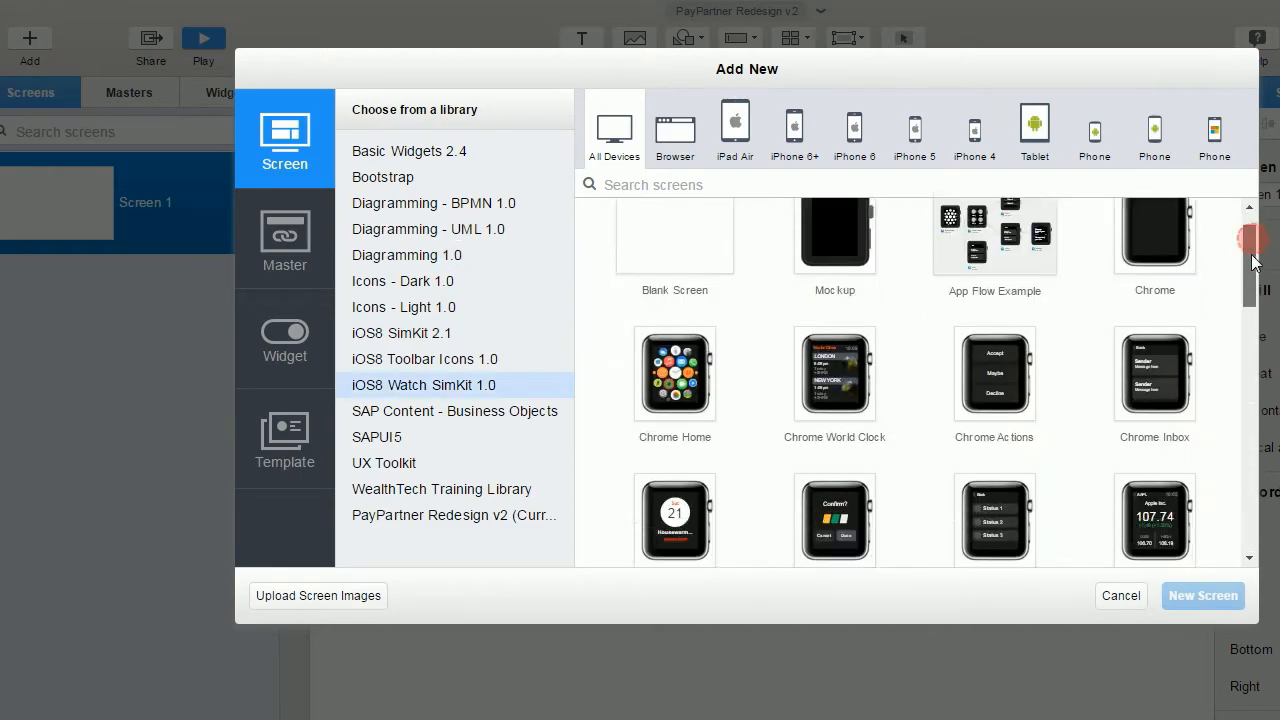
{"action": "left_click", "coordinate": [1120, 596]}
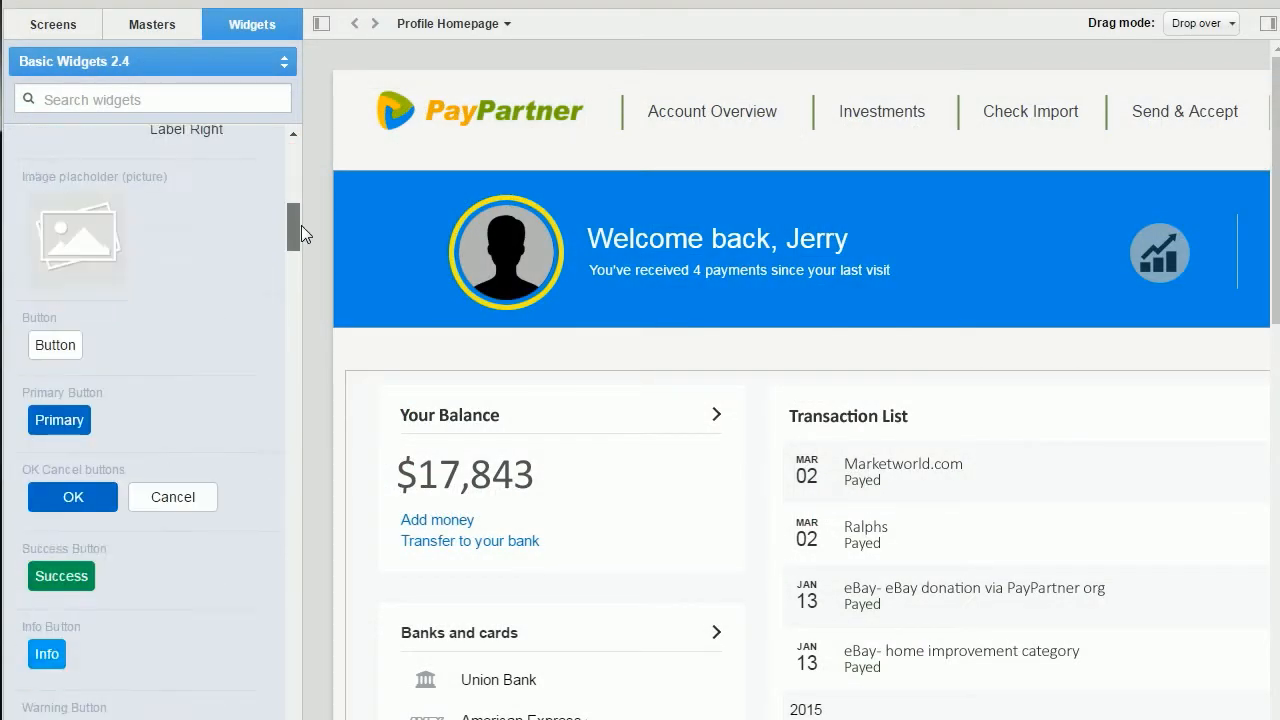
Add grocery background, vendor details and swipe-to-pay to Mobile Pay Screen v2; name the vendor 'Giant Grocery'
{"action": "left_click", "coordinate": [152, 60]}
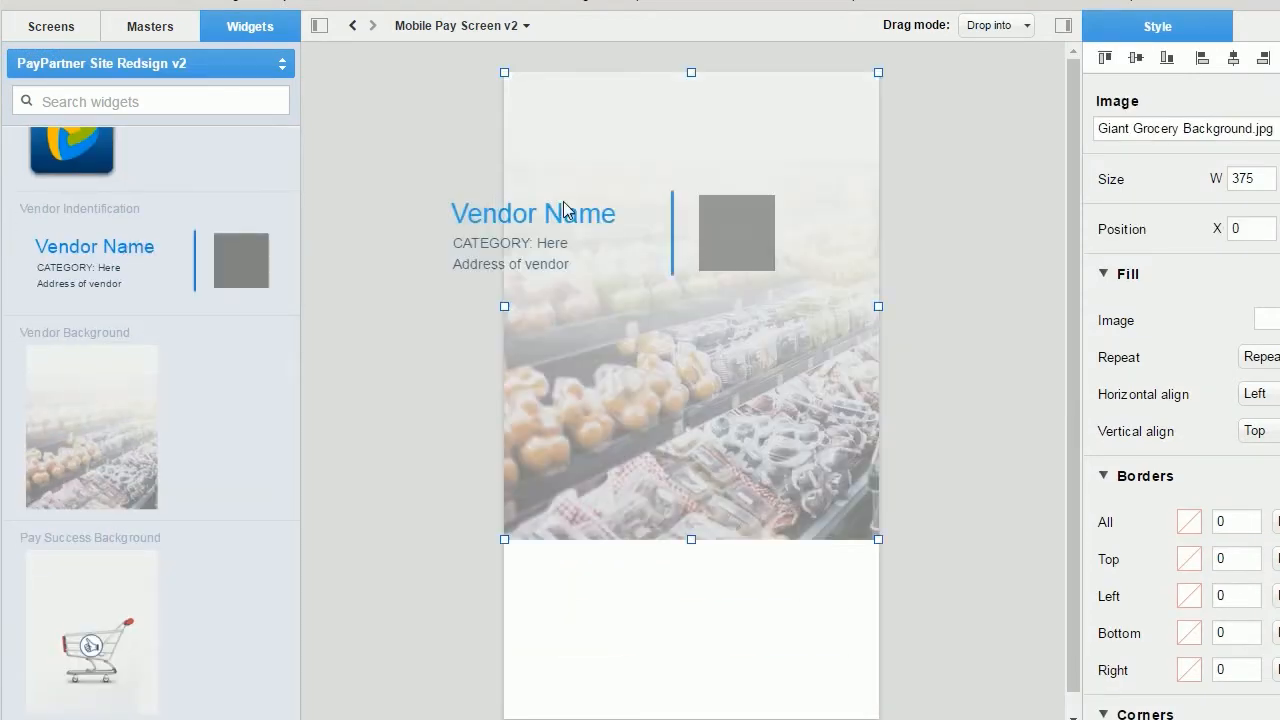
{"action": "scroll", "scroll_direction": "down", "scroll_amount": 3}
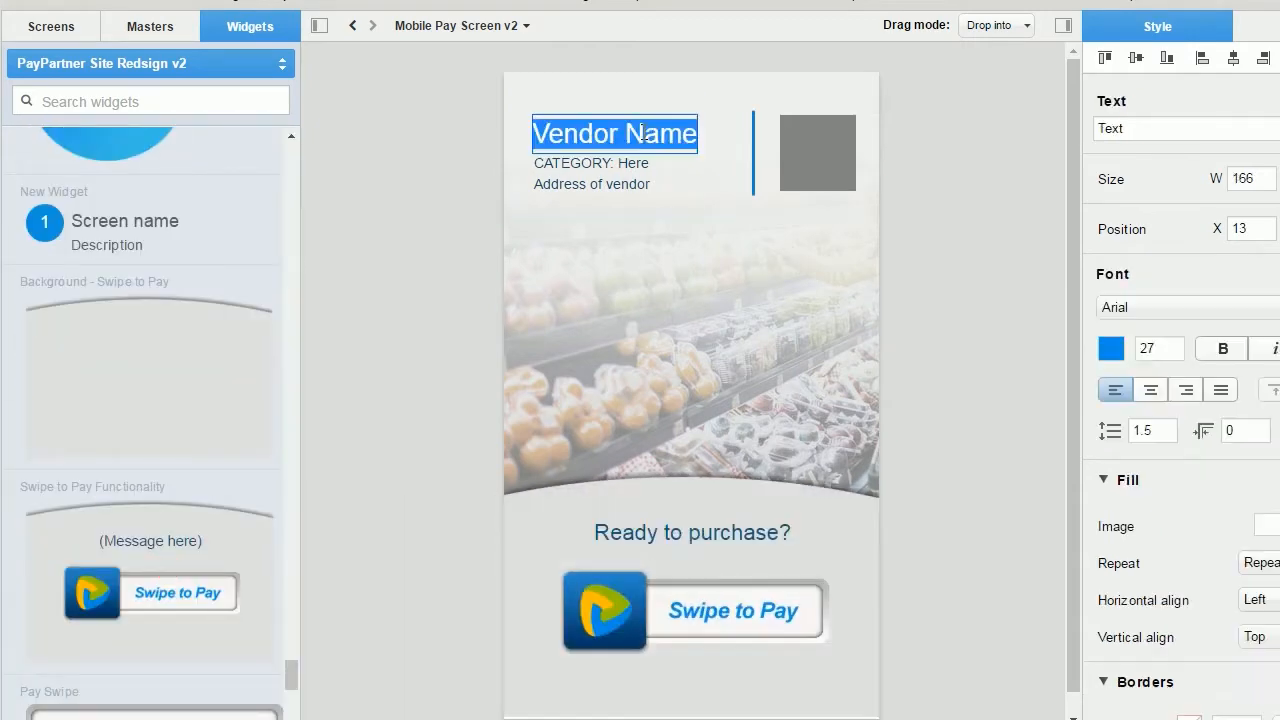
{"action": "type", "text": "Giant Grocery"}
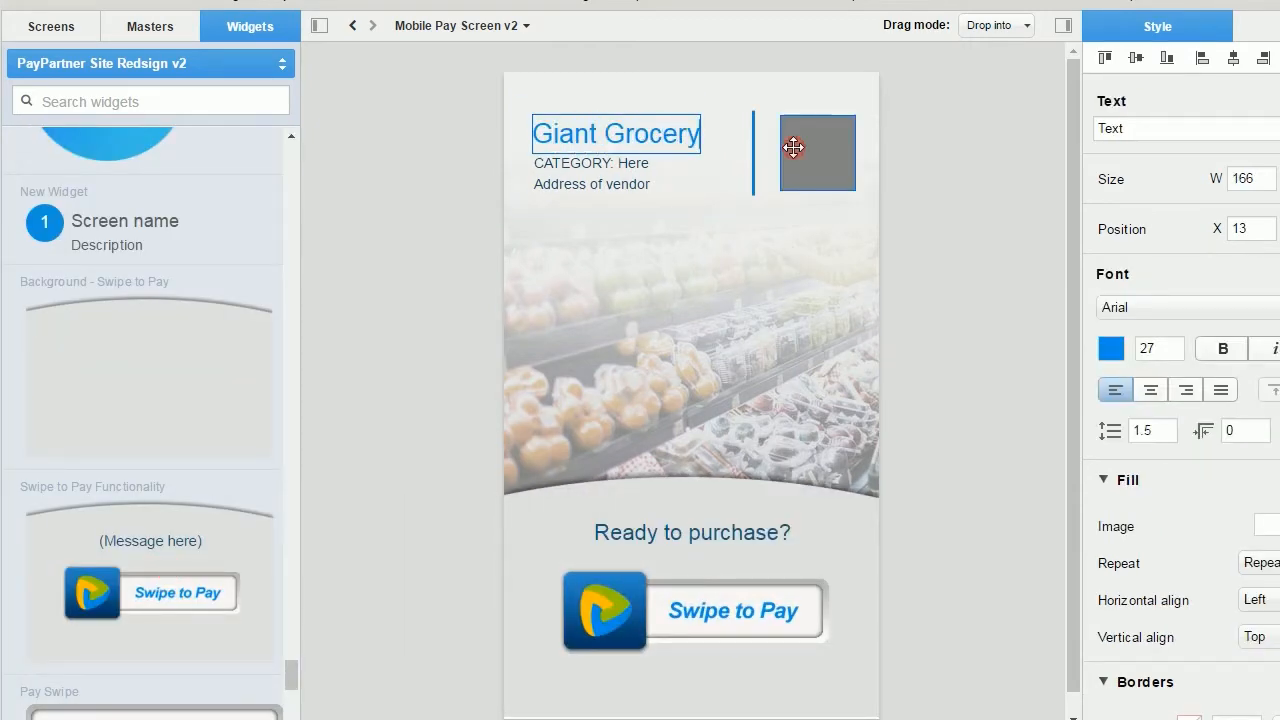